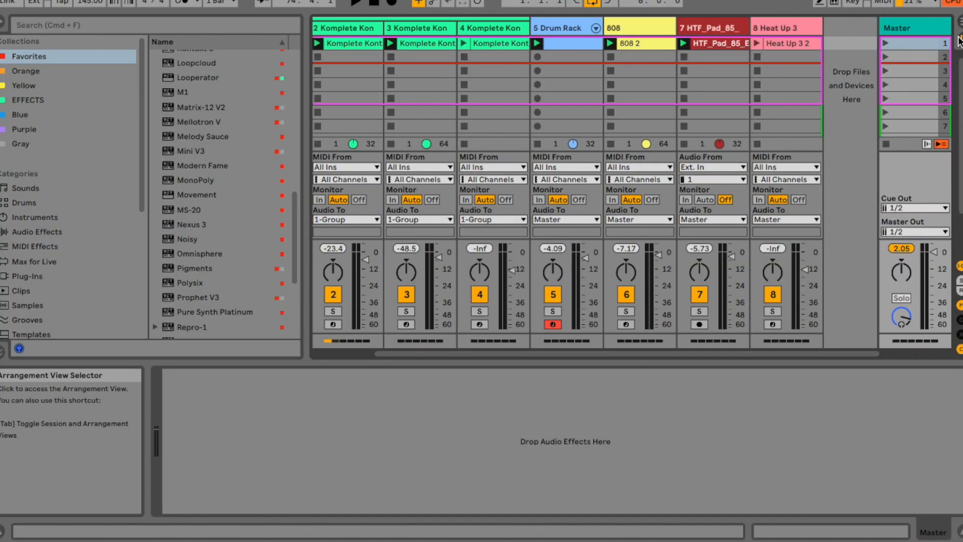
Switch to Arrangement View and select the intro 808 clip spanning bars 1–9
key(Tab)
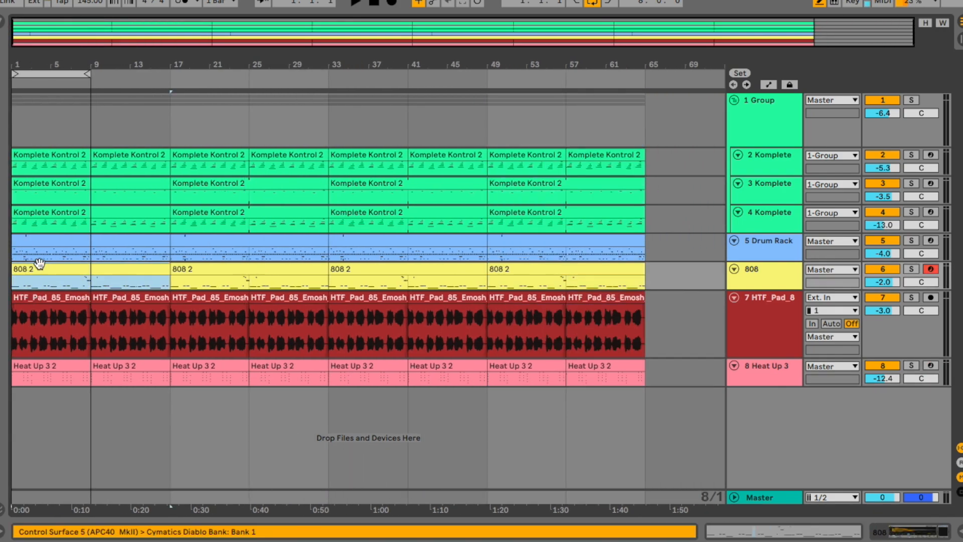
click(49, 270)
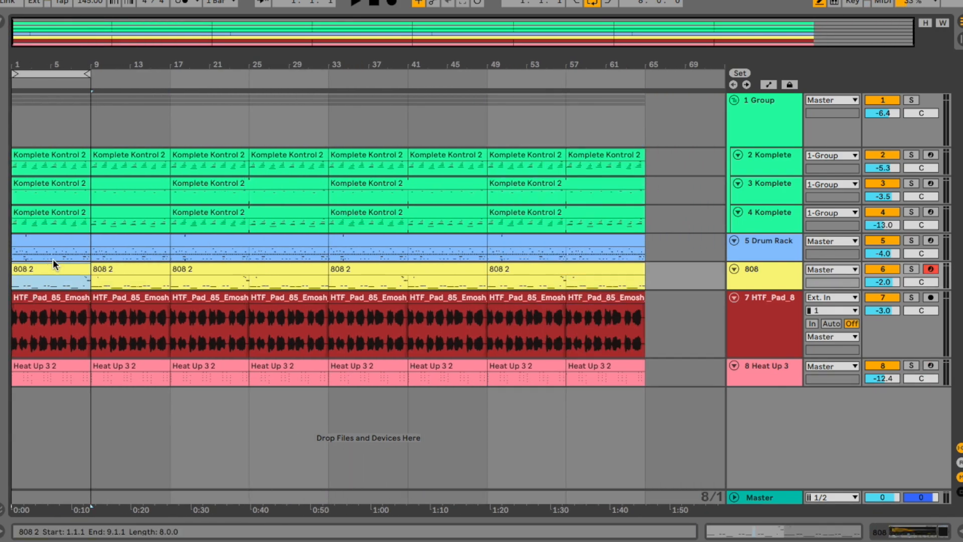